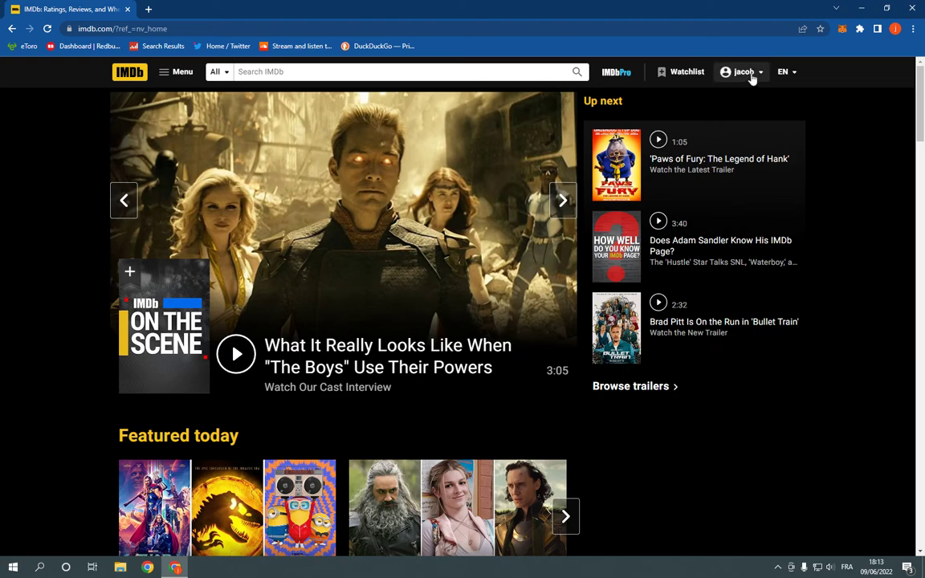
# Step: Go to Account Settings from the username menu, then choose the content settings preferences
pyautogui.click(739, 71)
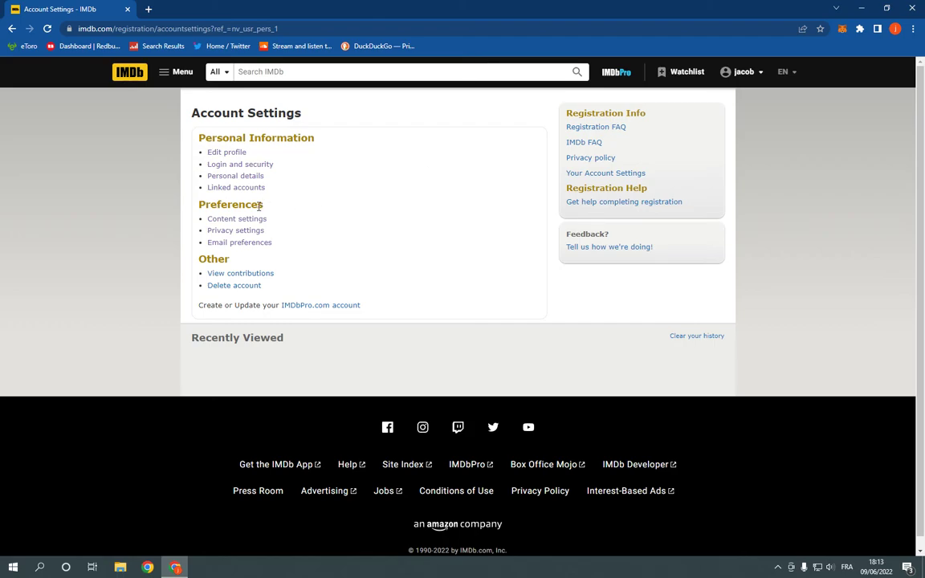
pyautogui.click(236, 219)
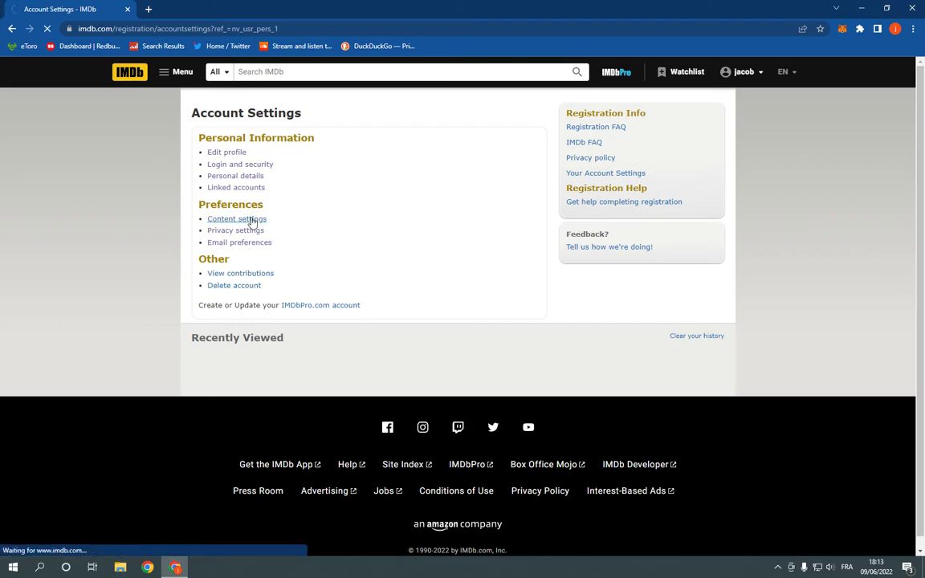
pyautogui.click(237, 219)
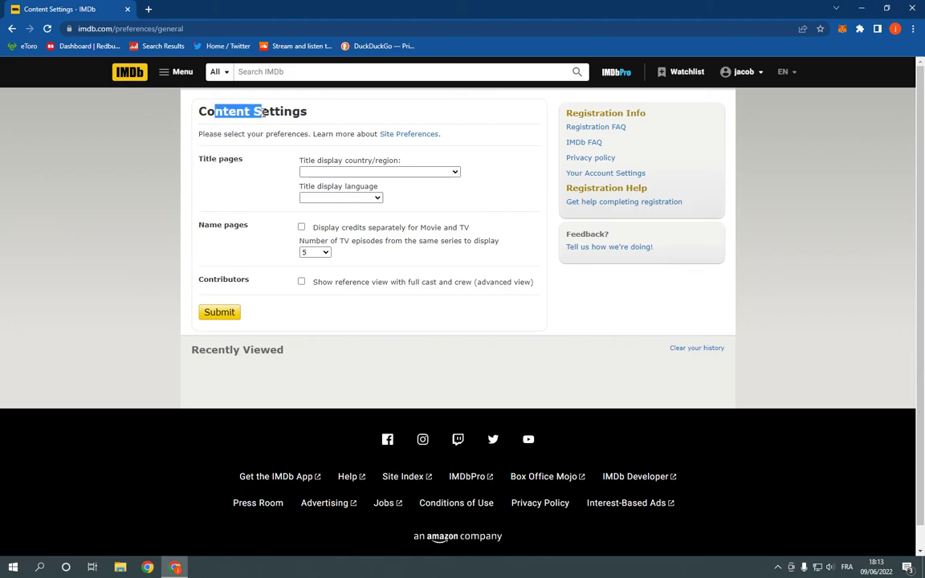
pyautogui.moveTo(201, 169)
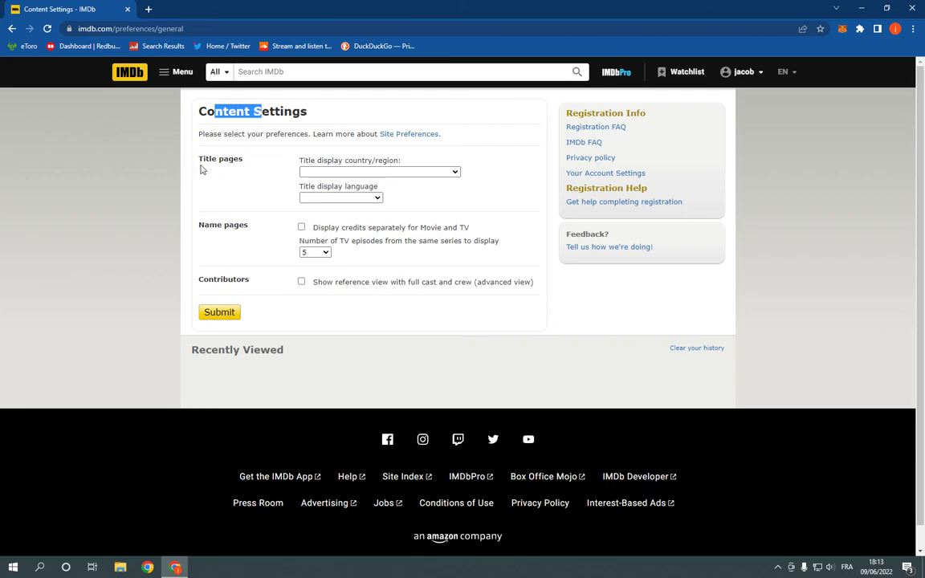
pyautogui.click(341, 197)
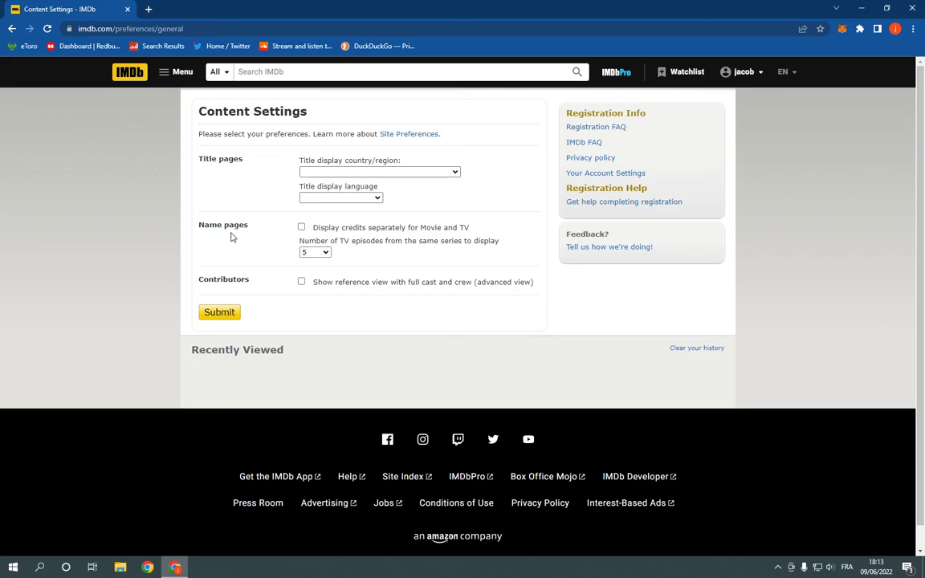
pyautogui.moveTo(245, 297)
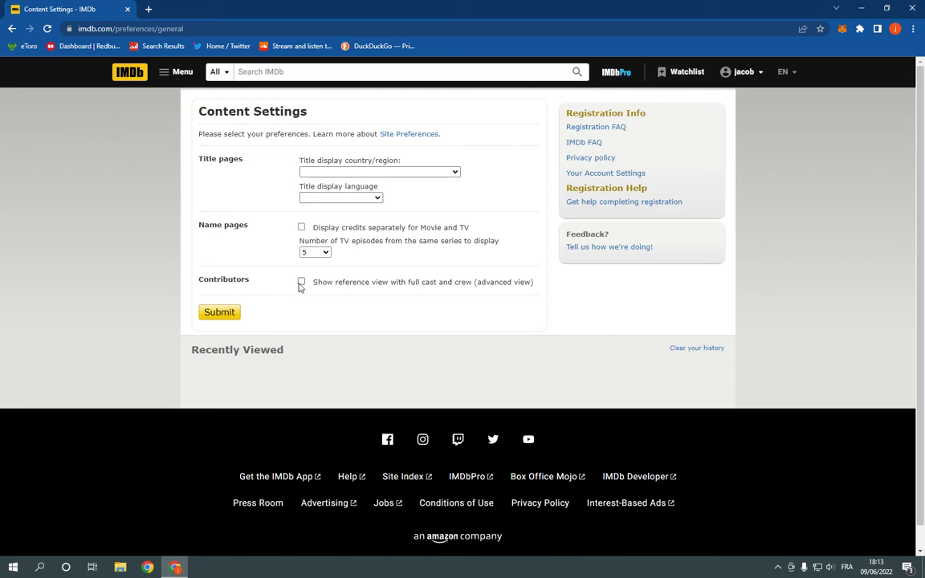
pyautogui.moveTo(235, 337)
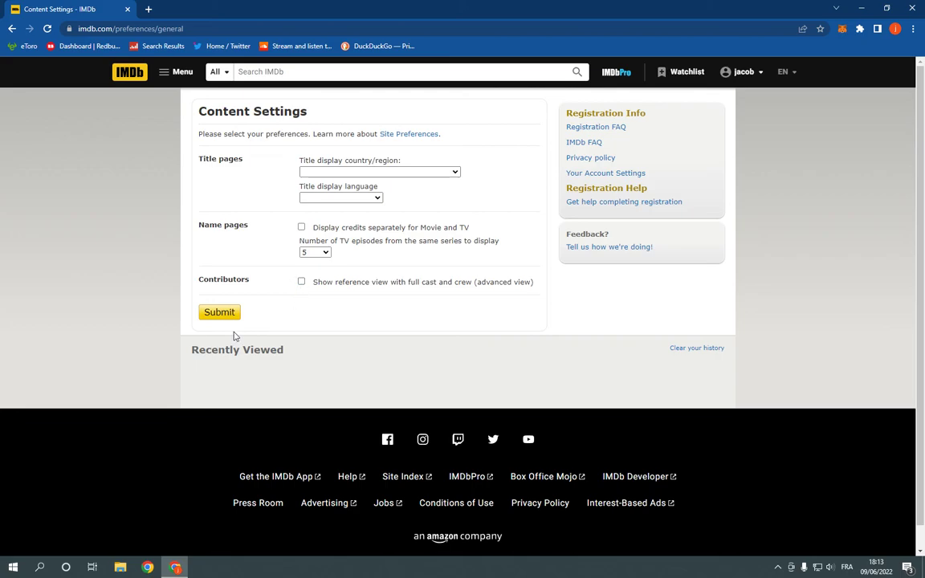
pyautogui.click(12, 29)
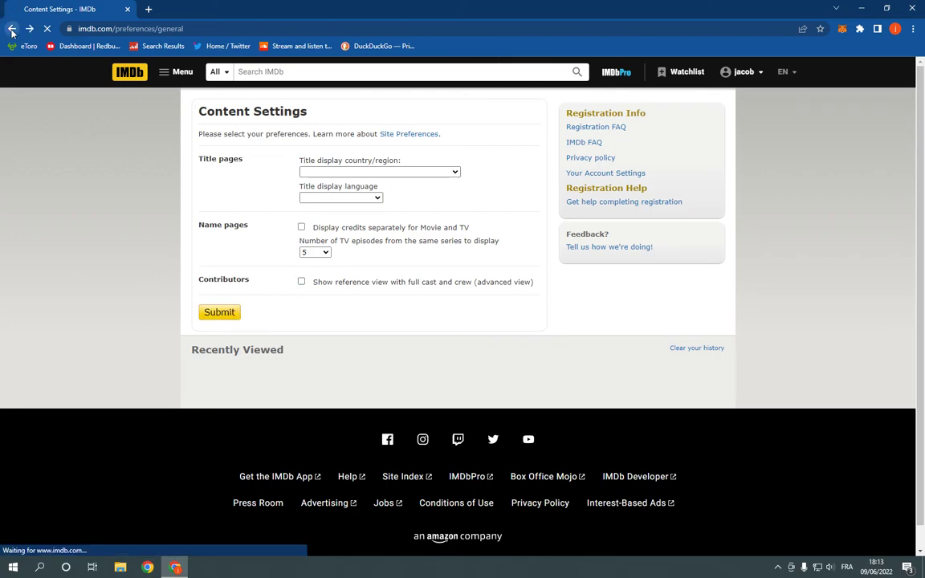
pyautogui.click(12, 28)
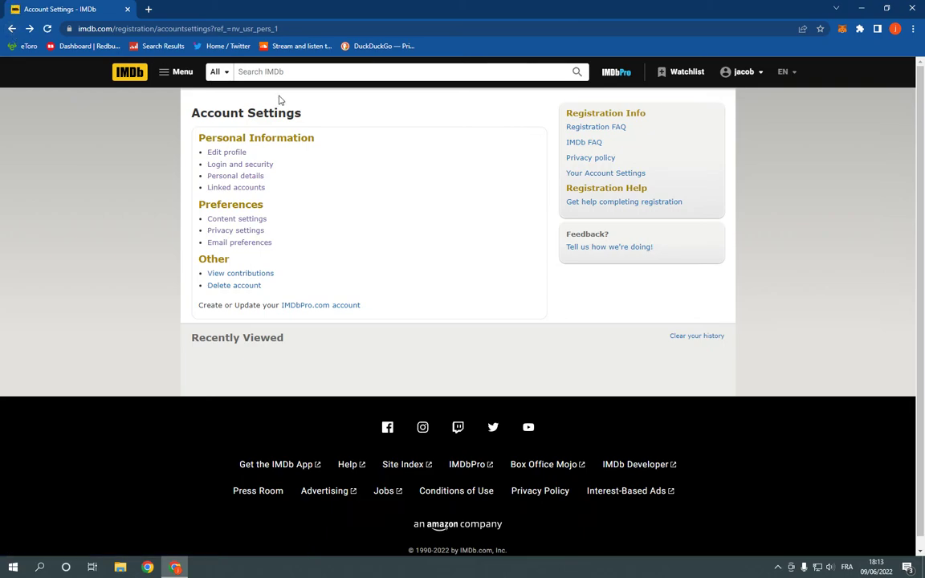